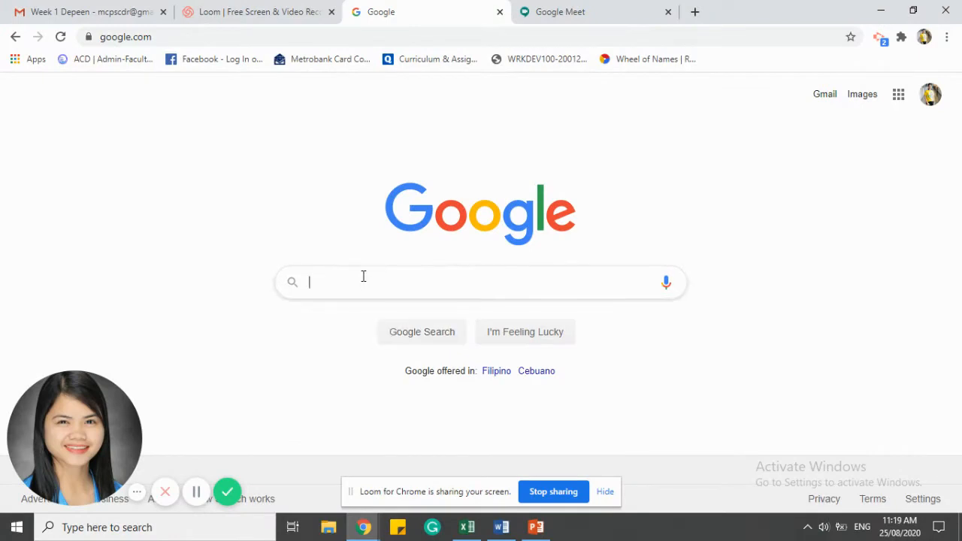
Step: Search Google for 'nod reactions for google meet' and locate the Chrome Web Store result
left_click(364, 282)
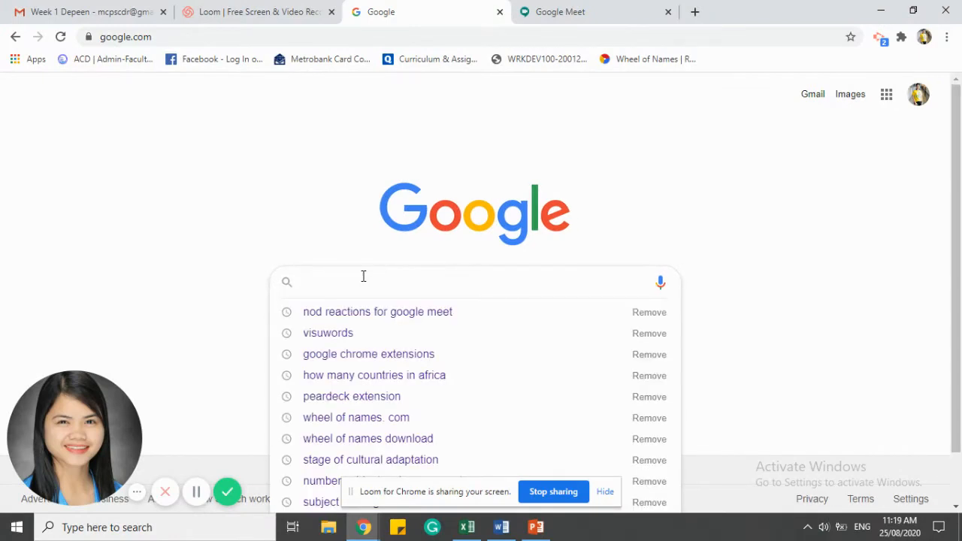
type("nod")
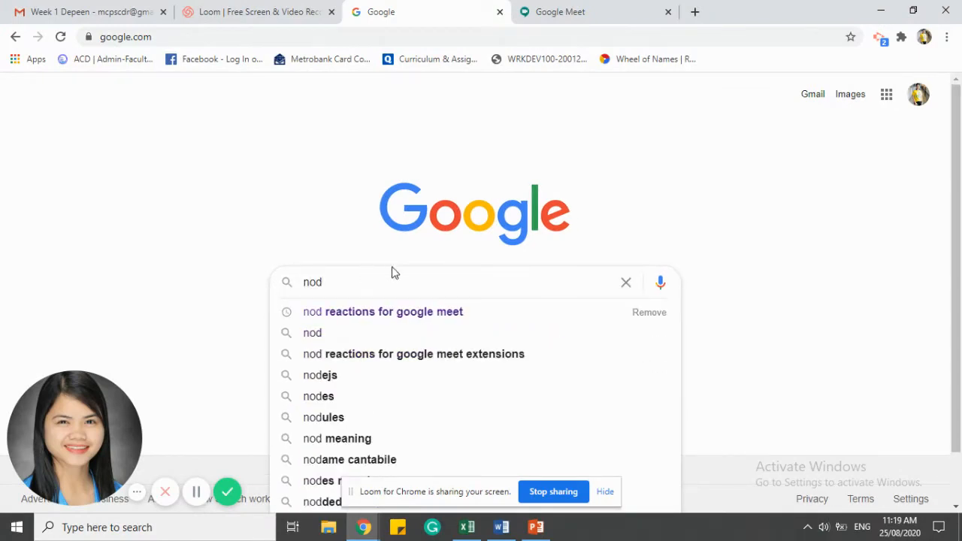
left_click(382, 312)
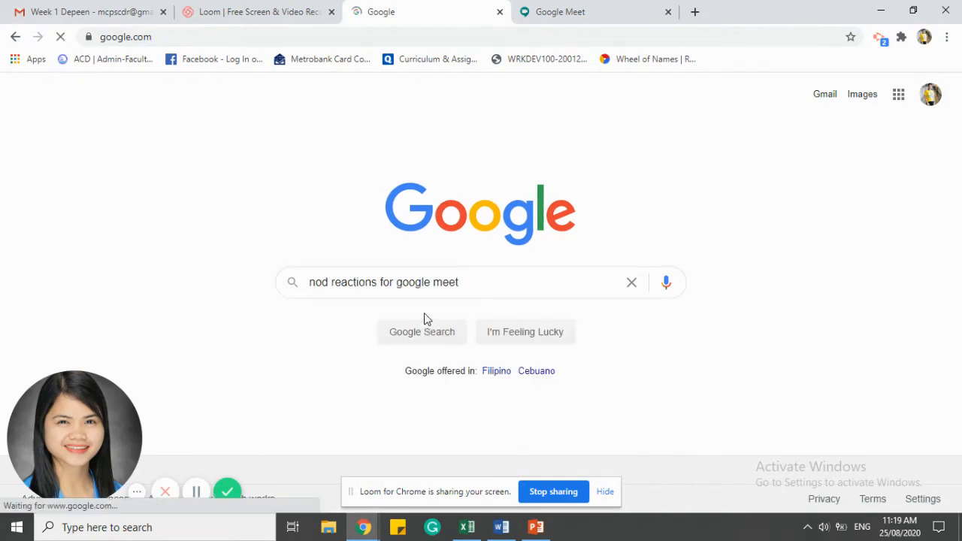
left_click(421, 333)
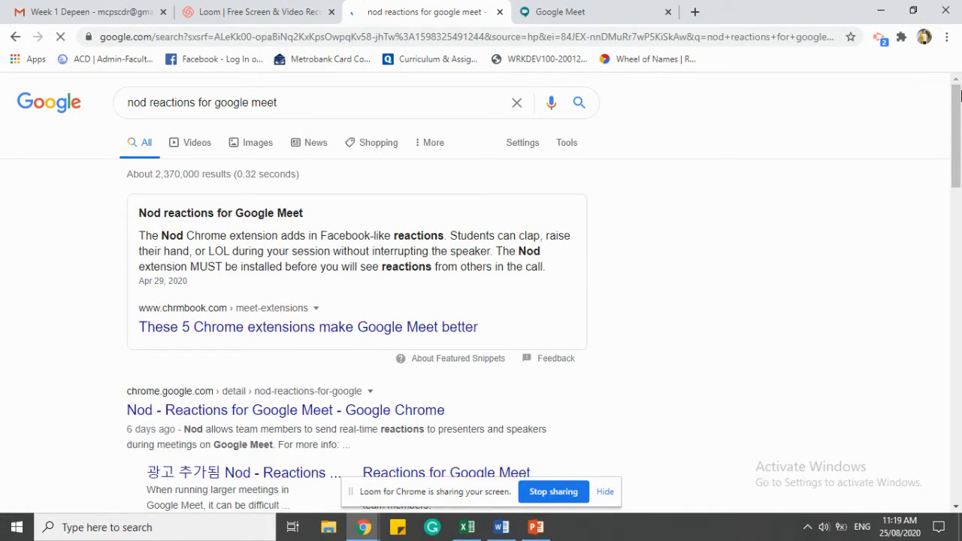
scroll("down", 3)
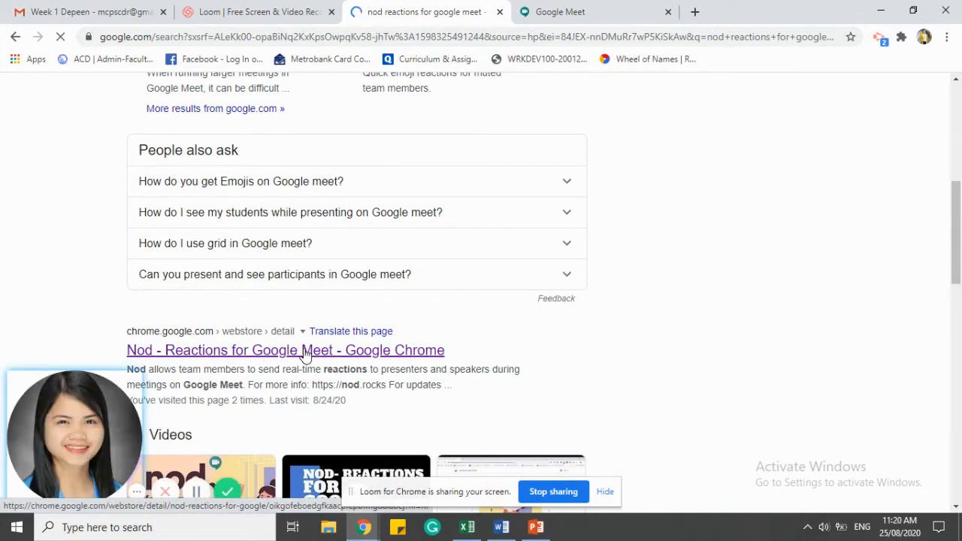
Step: Add the Nod – Reactions for Google Meet extension from its Web Store listing and dismiss the added notice
left_click(303, 350)
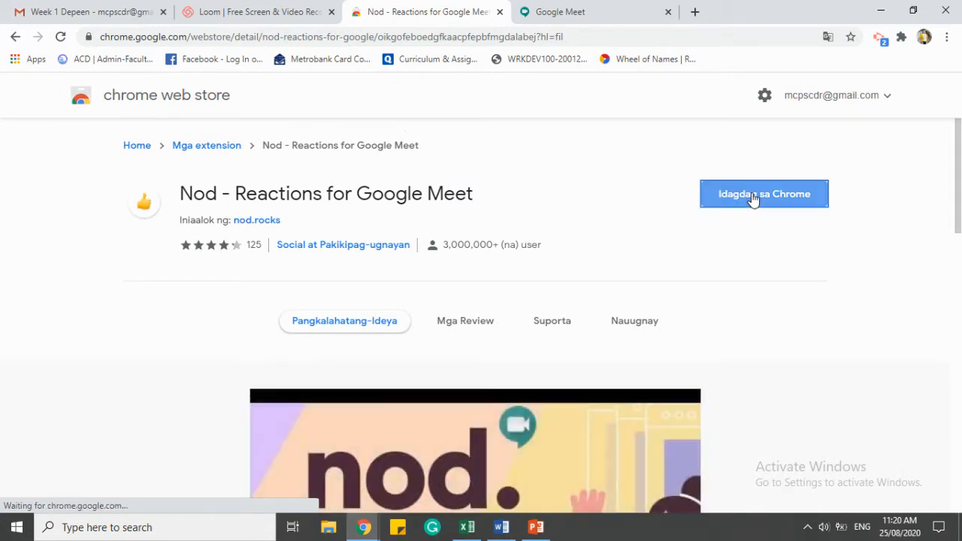
left_click(764, 194)
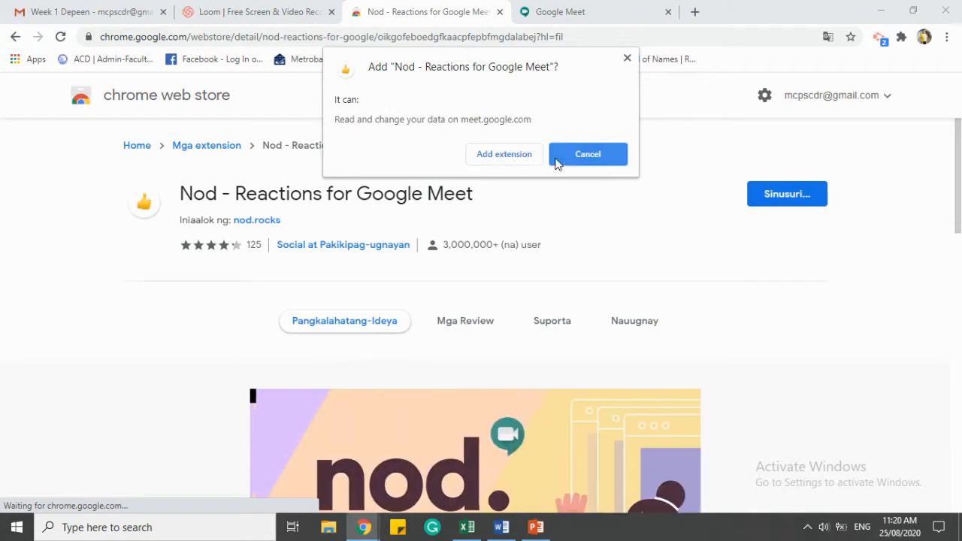
left_click(587, 153)
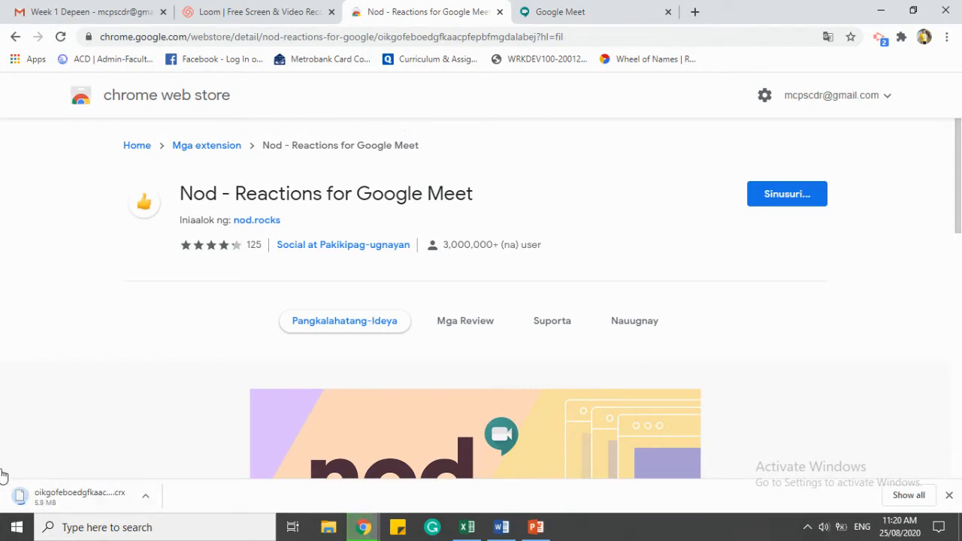
mouse_move(21, 514)
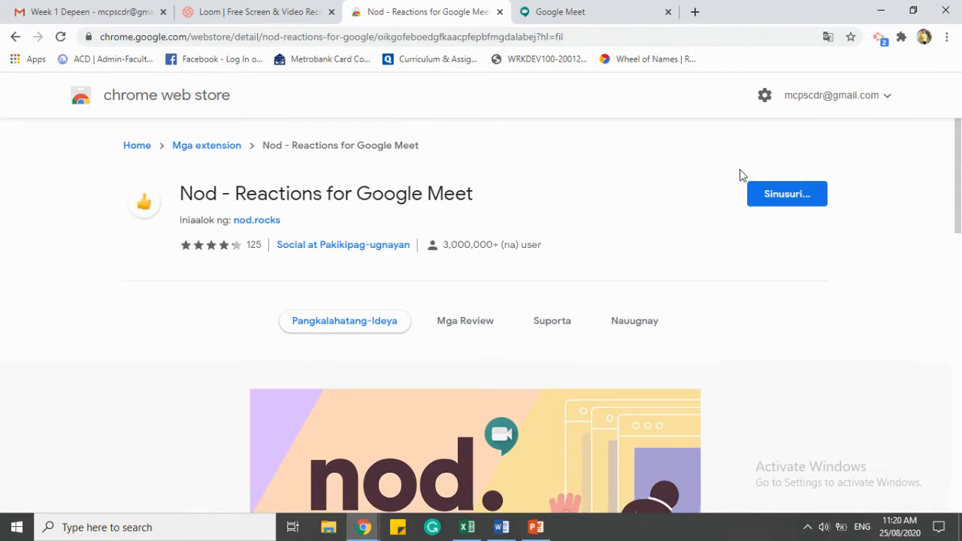
left_click(788, 193)
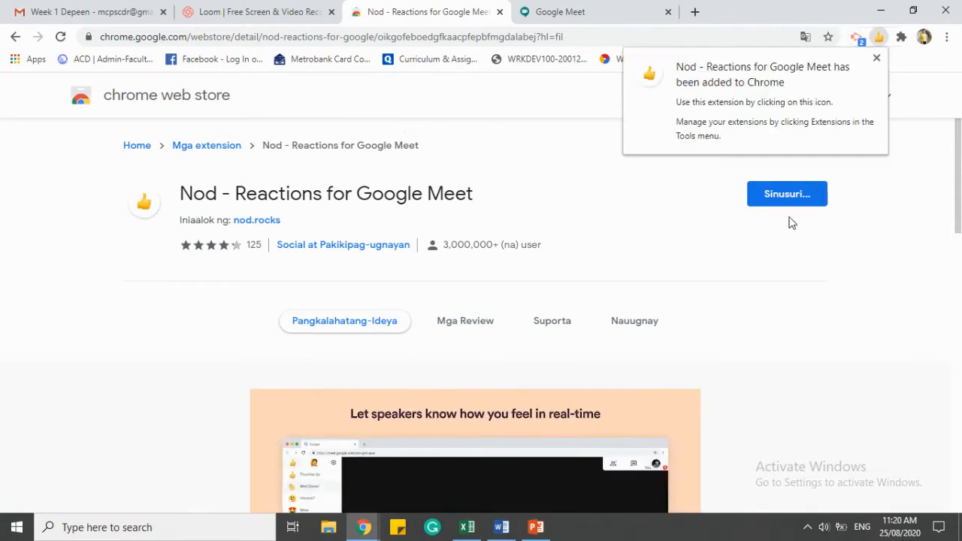
left_click(635, 321)
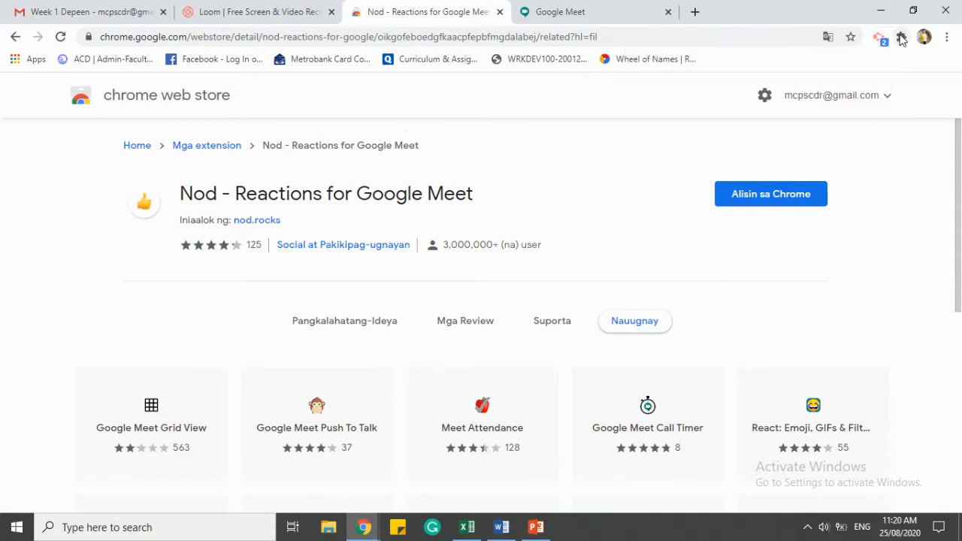
Step: Confirm Nod is in Chrome's installed extensions list, then return to the Google Meet tab
left_click(896, 309)
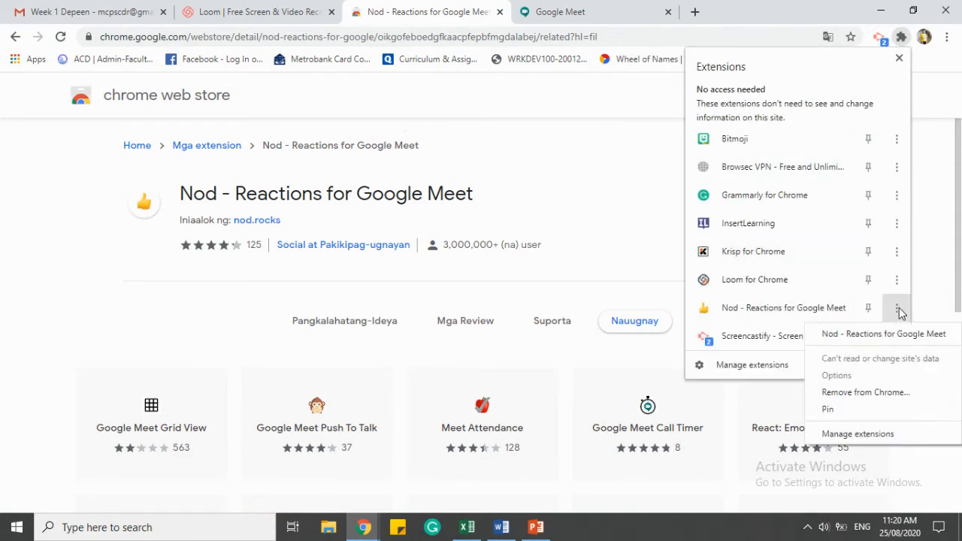
mouse_move(759, 308)
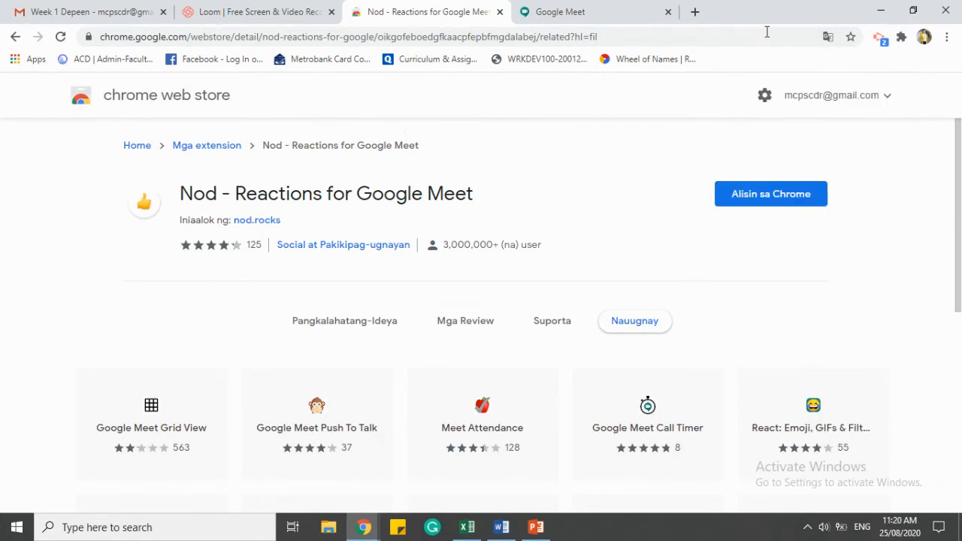
left_click(574, 12)
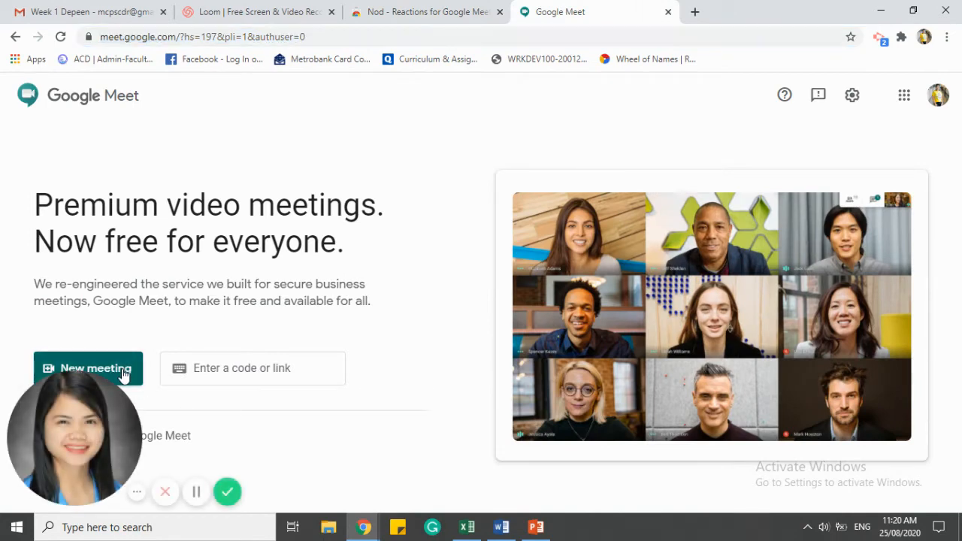
Step: Start a new Meet meeting with the camera off and microphone muted
left_click(87, 368)
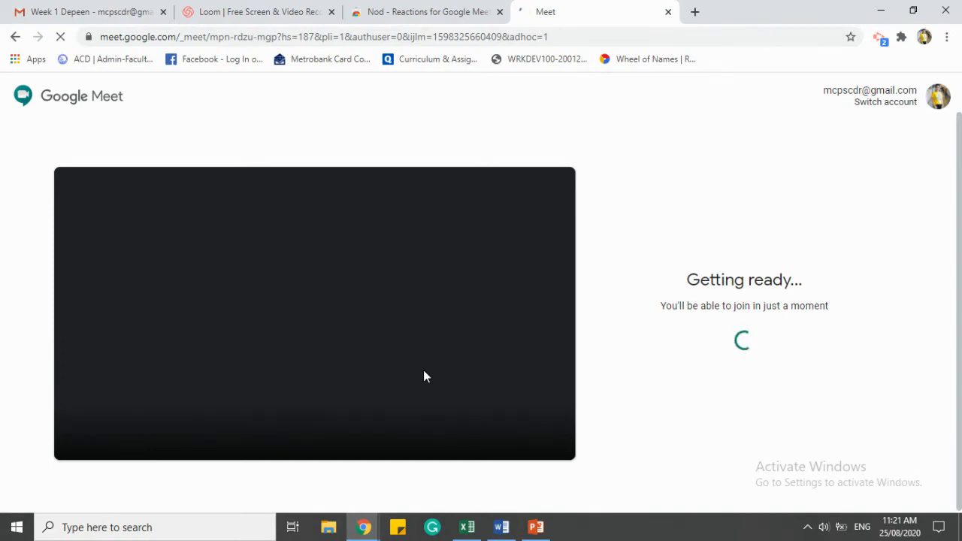
mouse_move(421, 222)
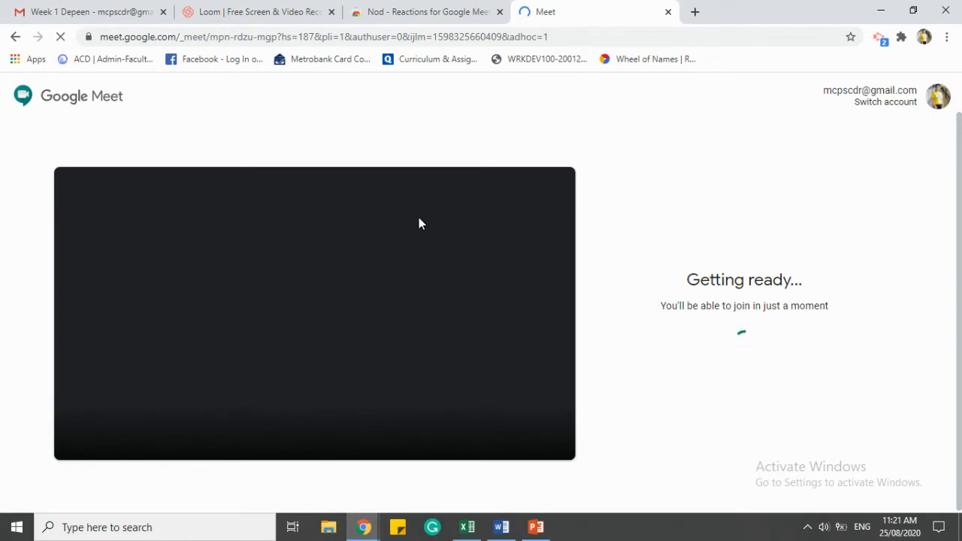
mouse_move(407, 340)
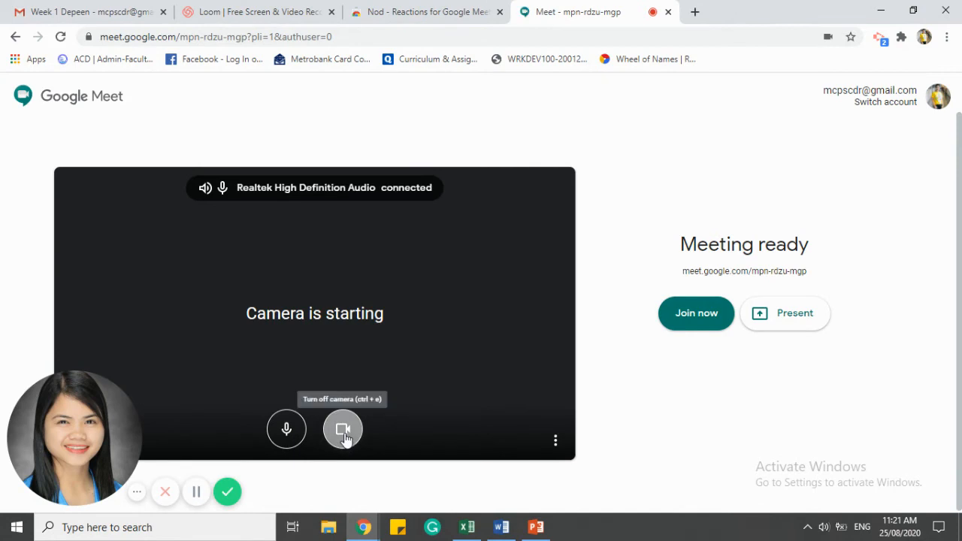
left_click(343, 430)
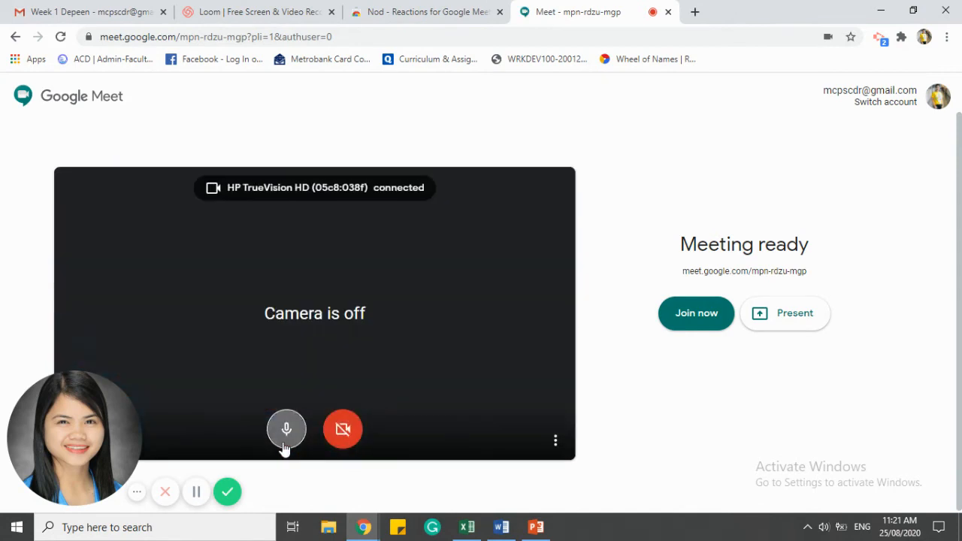
left_click(695, 313)
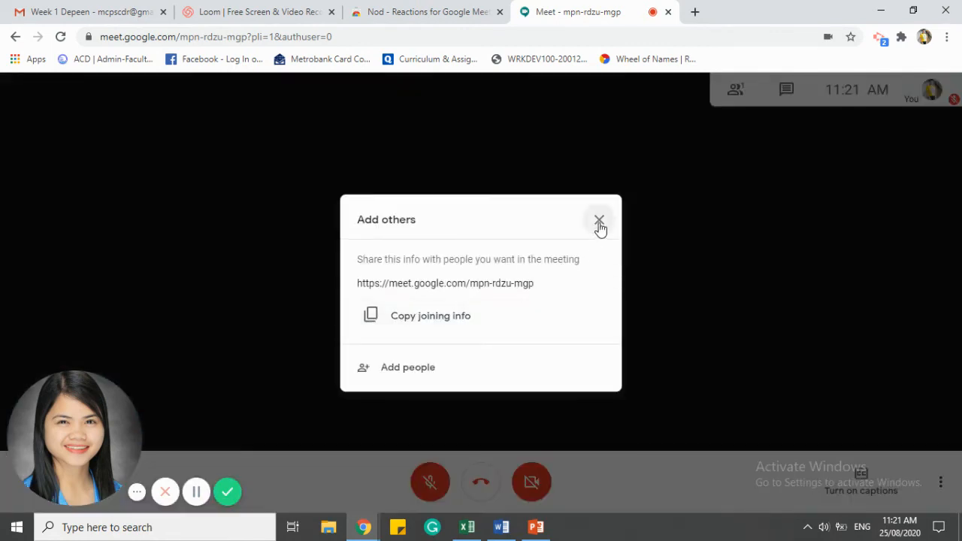
Step: Dismiss the Add others prompt and show Nod's reaction bar in the call
left_click(598, 220)
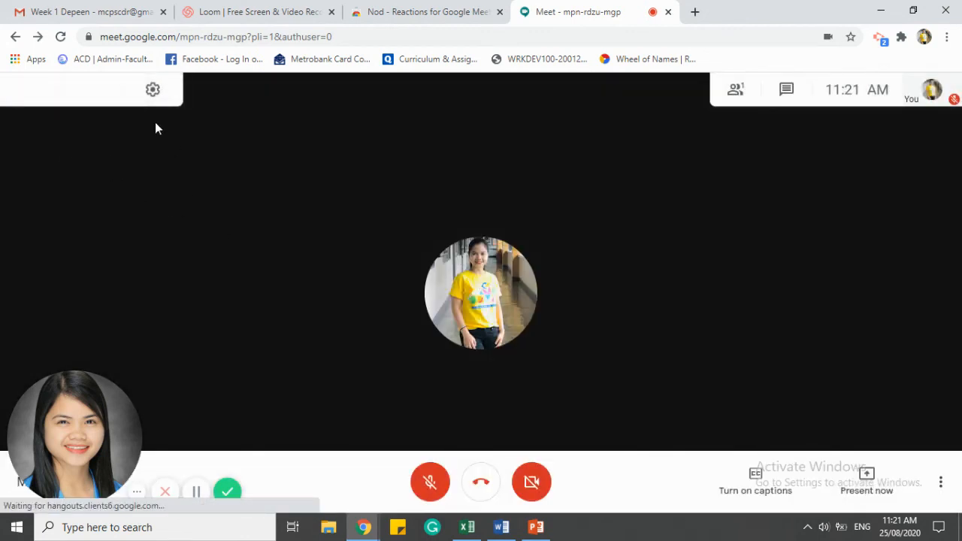
left_click(29, 90)
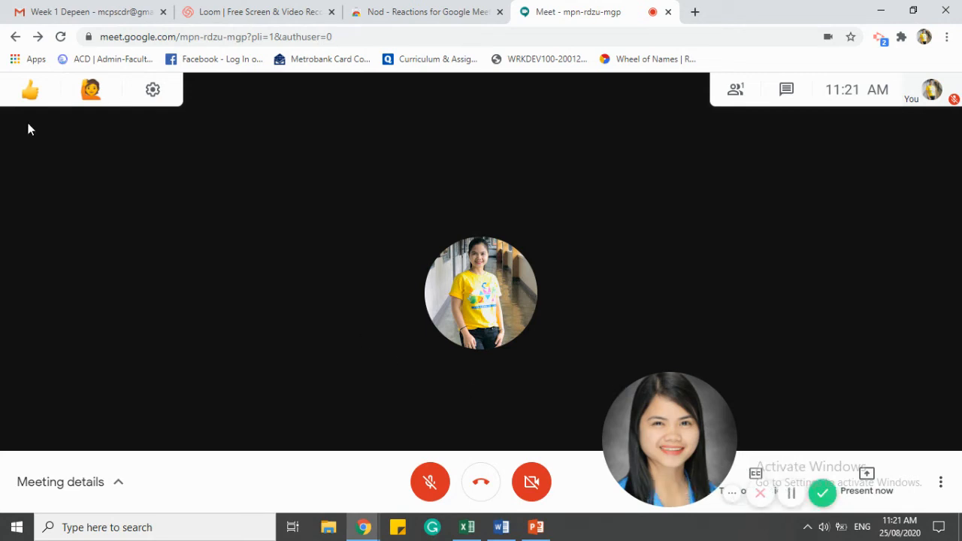
Step: Send a hand reaction and a laughing emoji reaction to the call from Nod's emoji grid
left_click(30, 90)
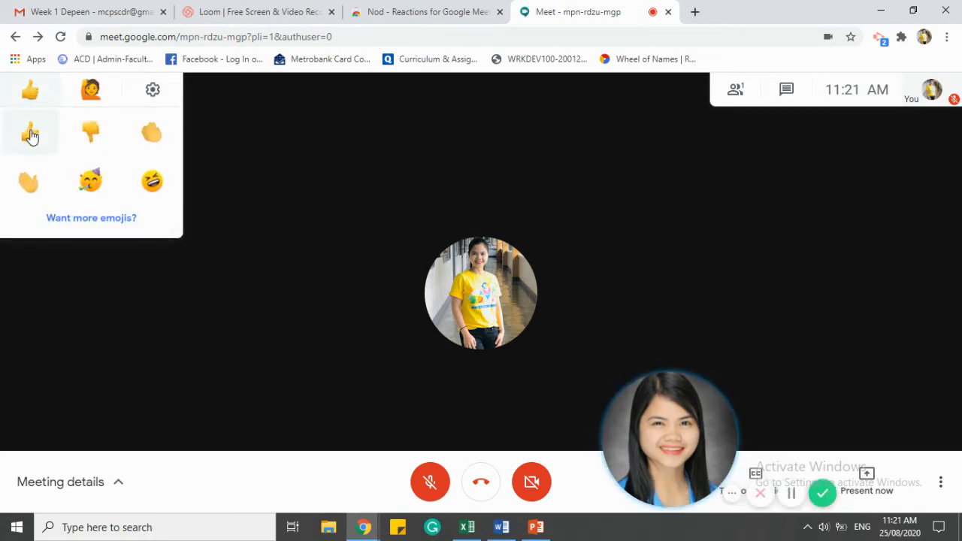
mouse_move(150, 141)
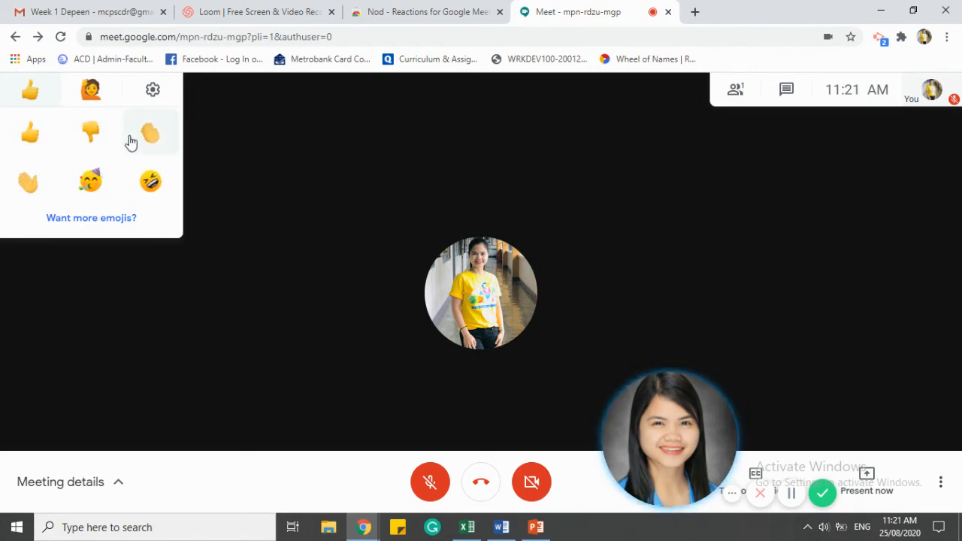
left_click(150, 132)
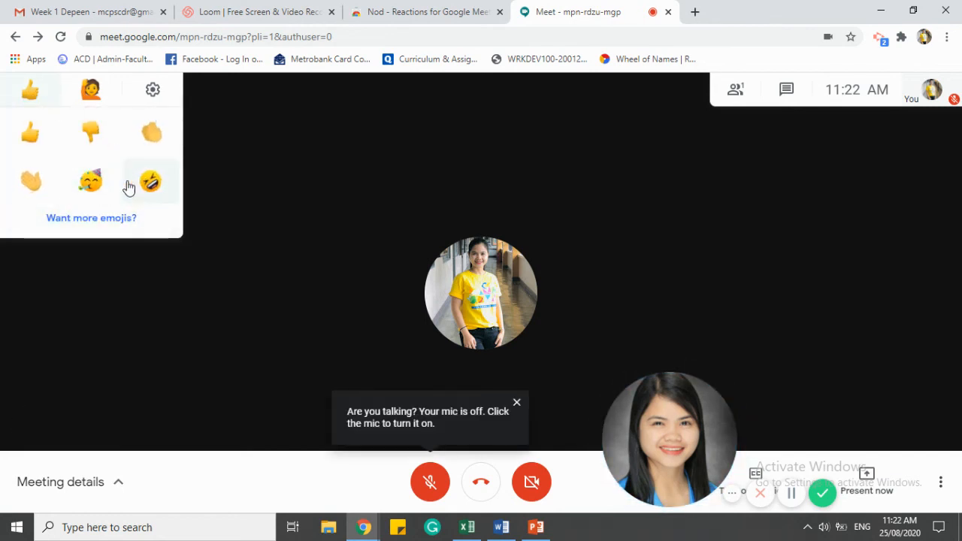
left_click(150, 180)
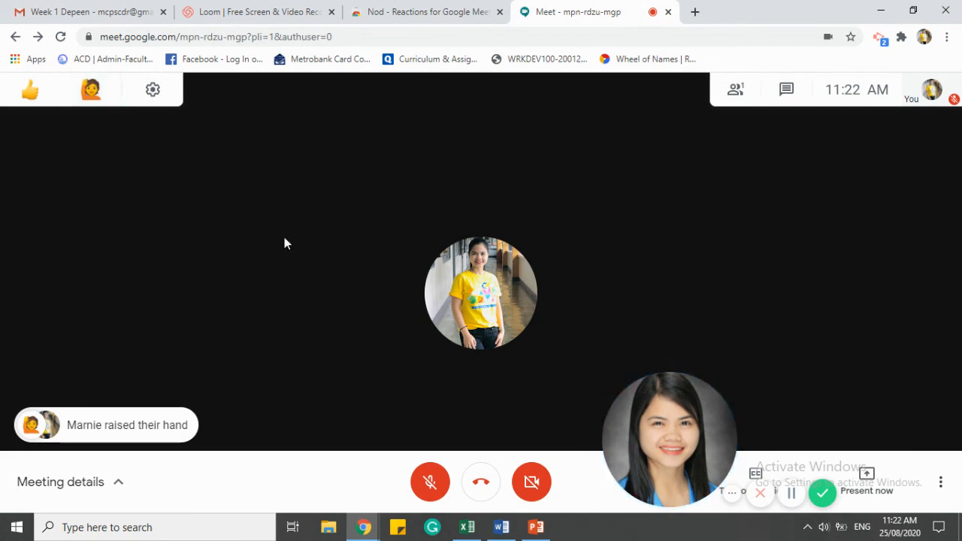
mouse_move(902, 36)
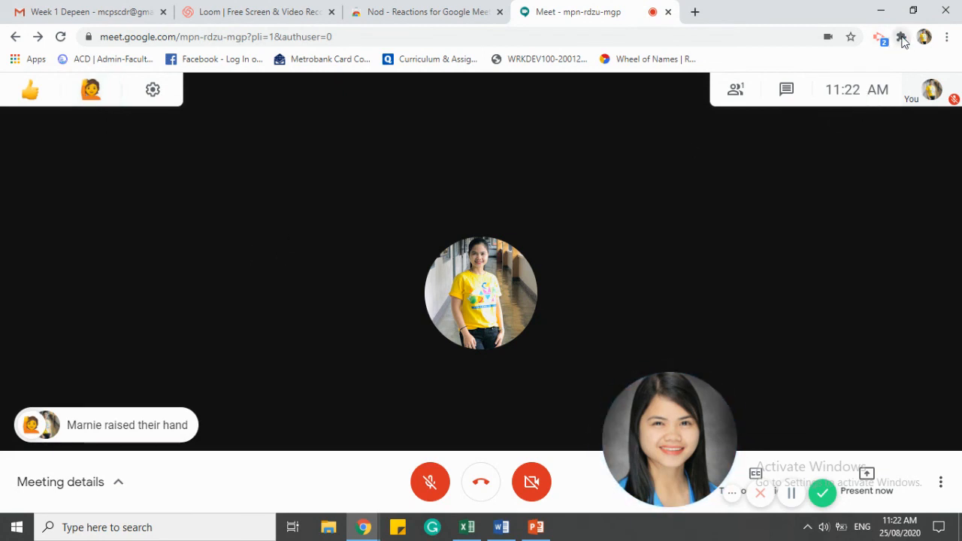
left_click(902, 36)
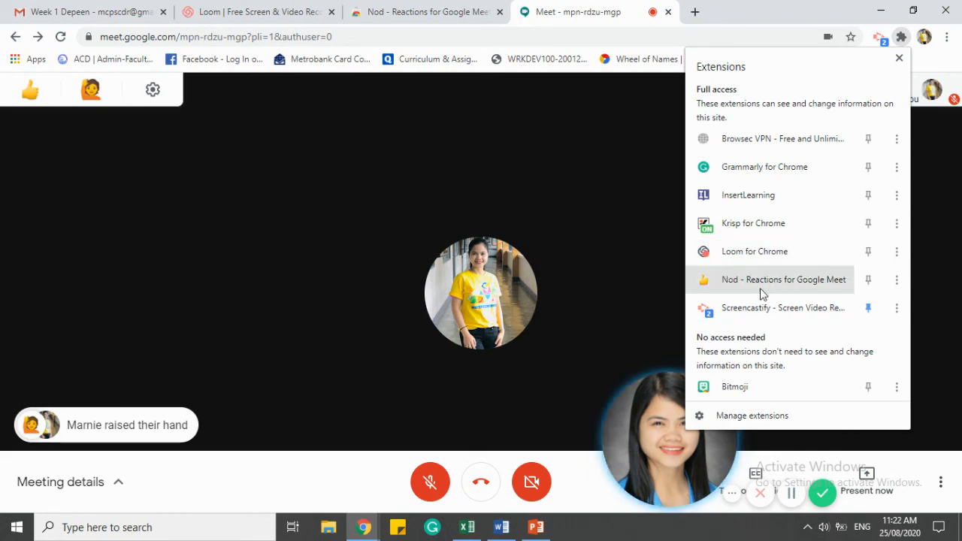
mouse_move(545, 203)
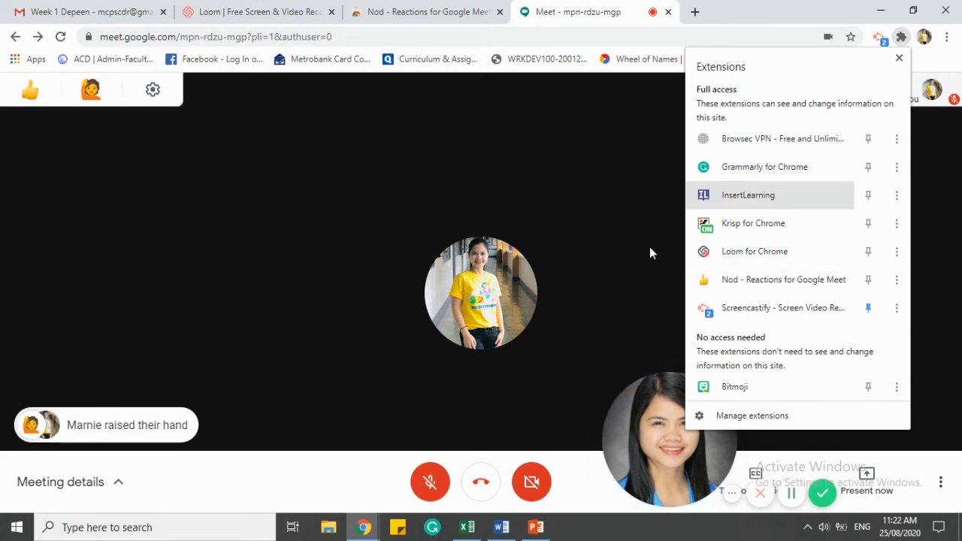
left_click(898, 57)
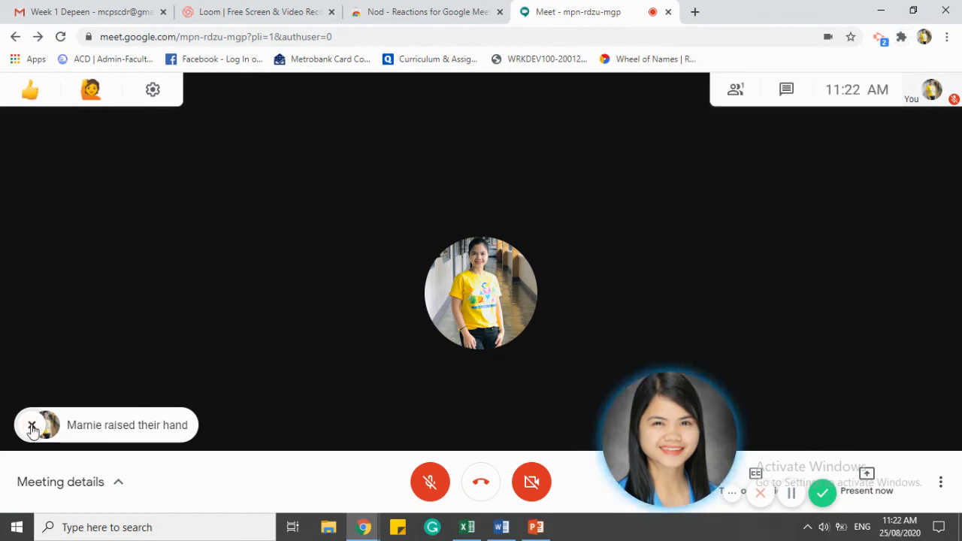